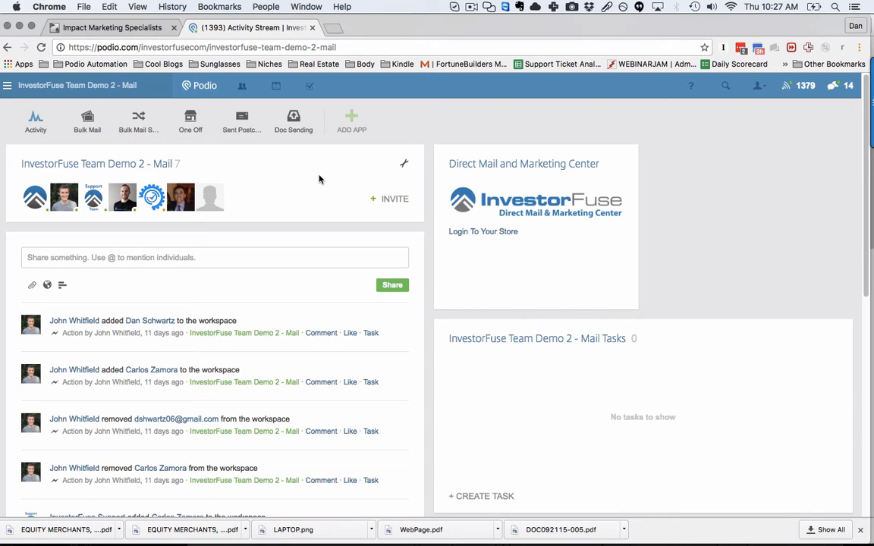
pyautogui.moveTo(762, 213)
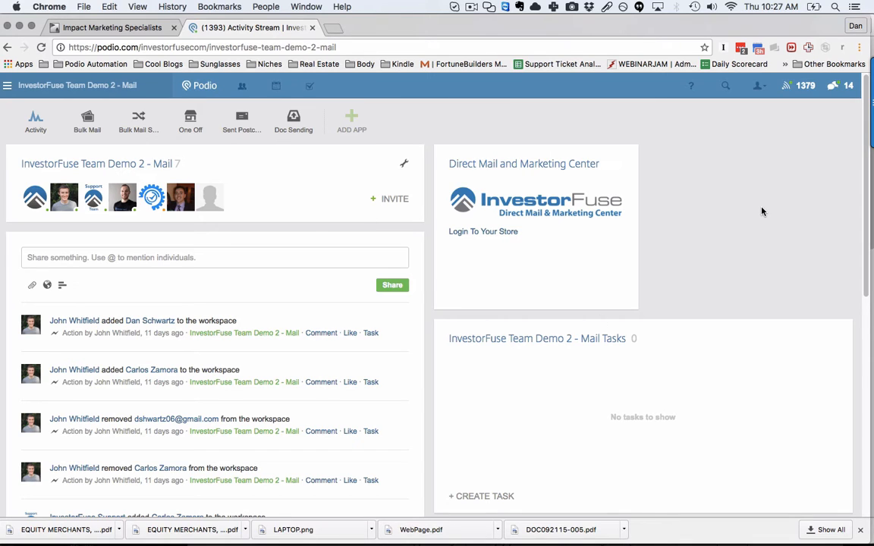
pyautogui.moveTo(293, 122)
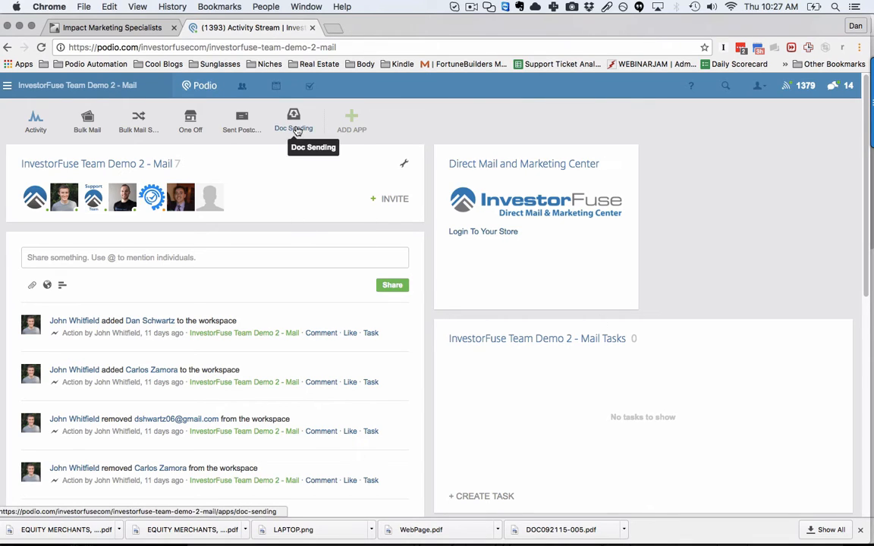
pyautogui.moveTo(241, 121)
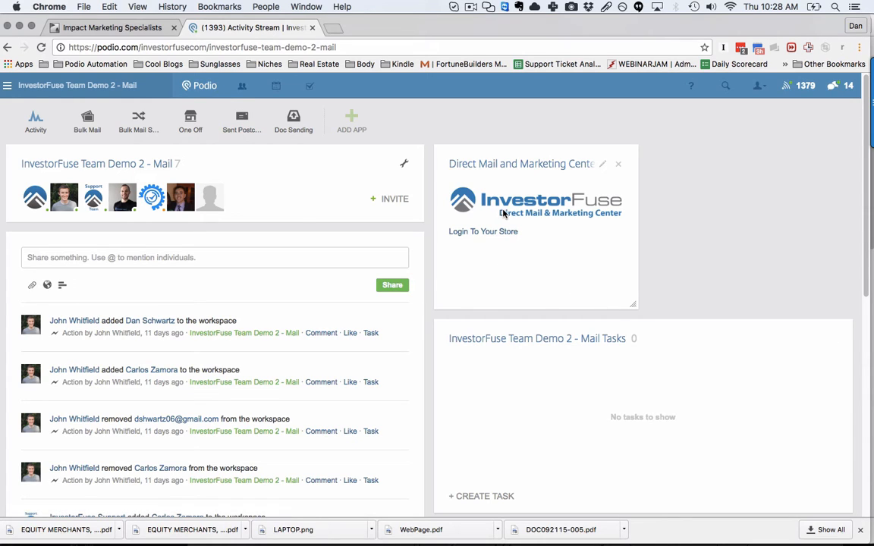
pyautogui.moveTo(478, 239)
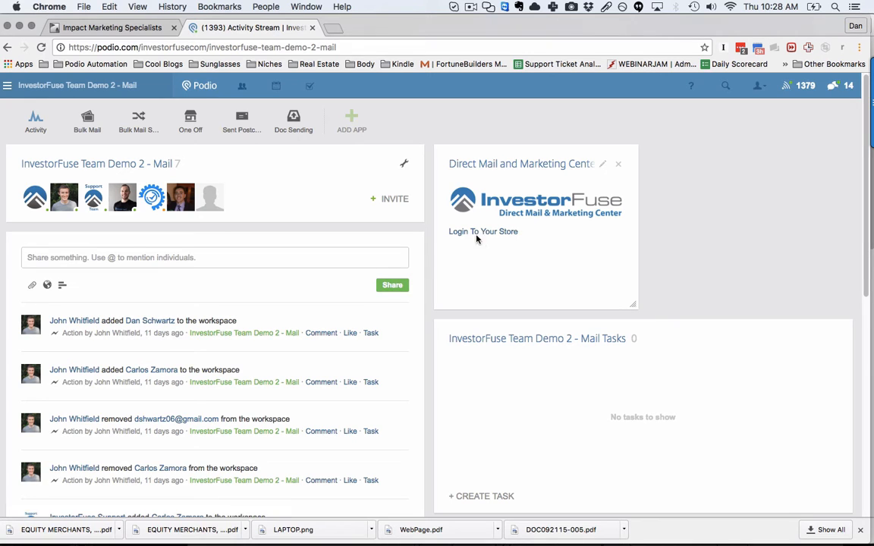
# Launch the InvestorFuse Direct Mail & Marketing Center store in a new tab from the widget.
pyautogui.click(484, 231)
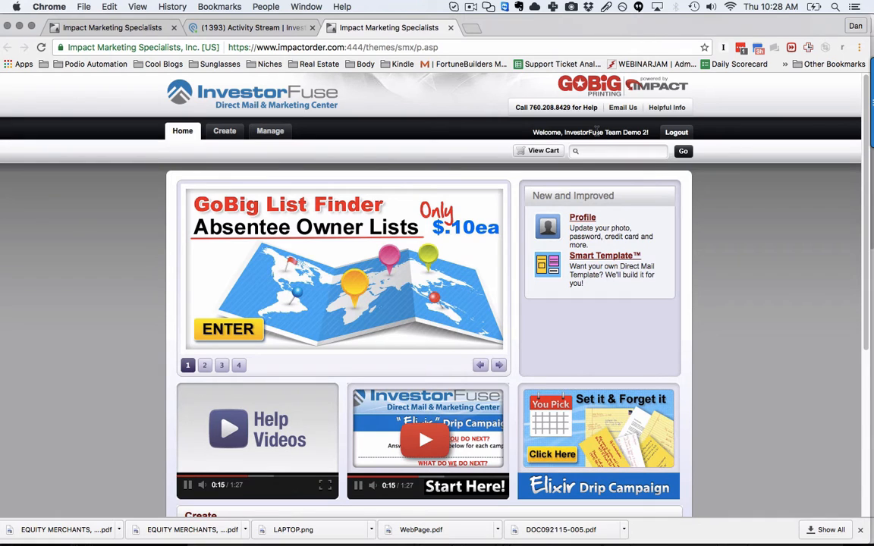
# Open the Elixir Drip Campaign banner and scroll through its mail pieces and phone fields.
pyautogui.scroll(-3)
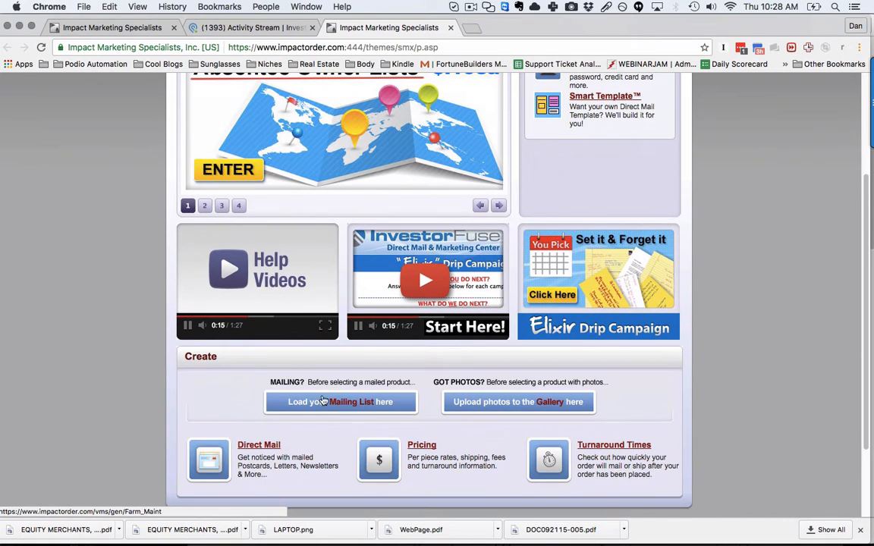
pyautogui.moveTo(359, 408)
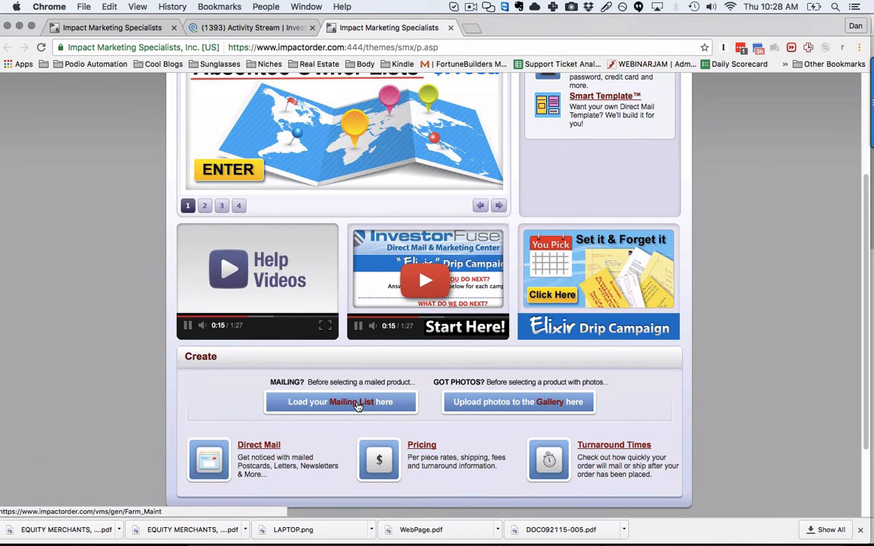
pyautogui.click(204, 206)
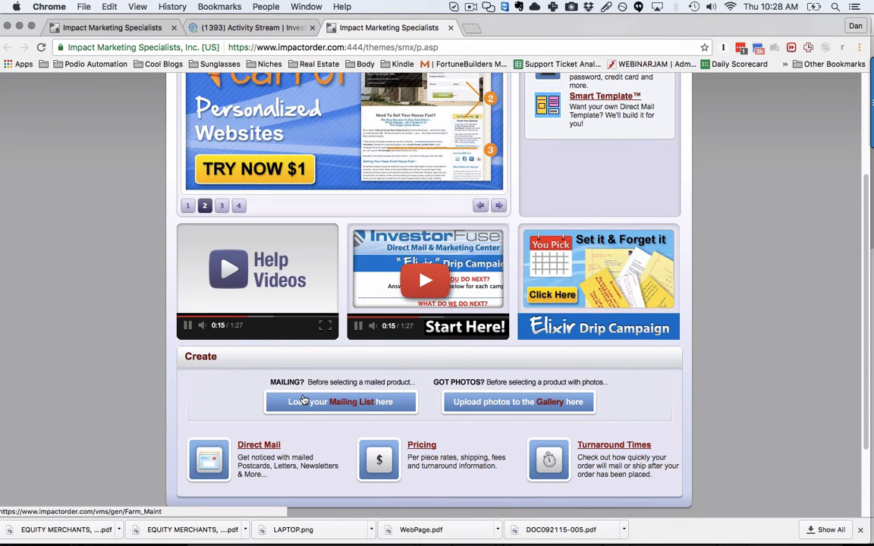
pyautogui.moveTo(328, 408)
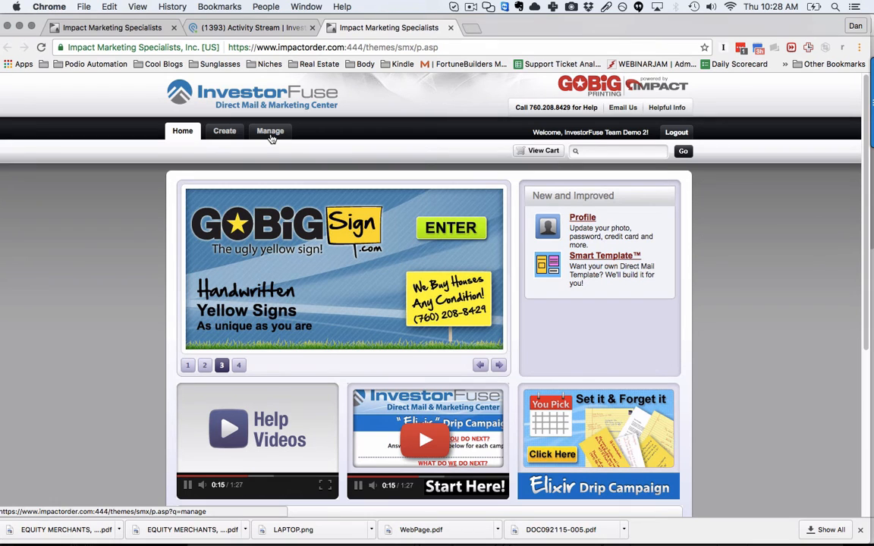
pyautogui.moveTo(597, 260)
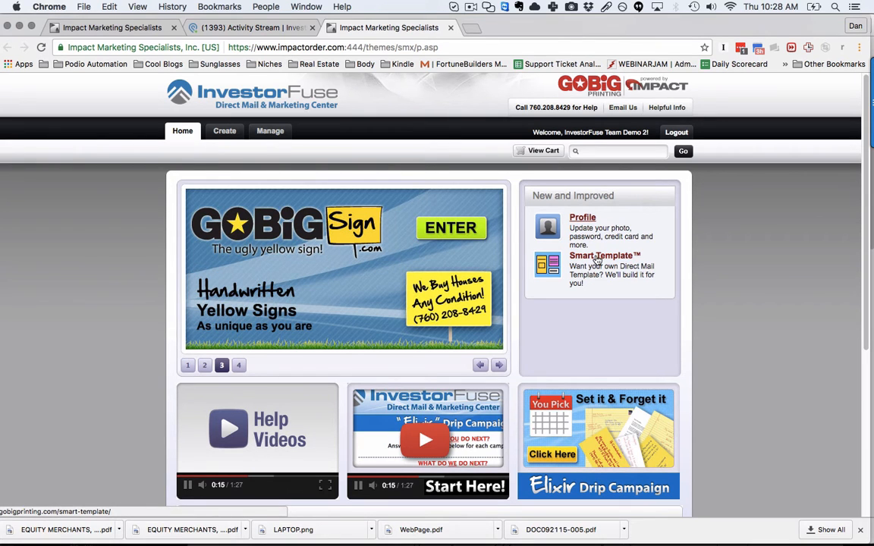
pyautogui.scroll(-3)
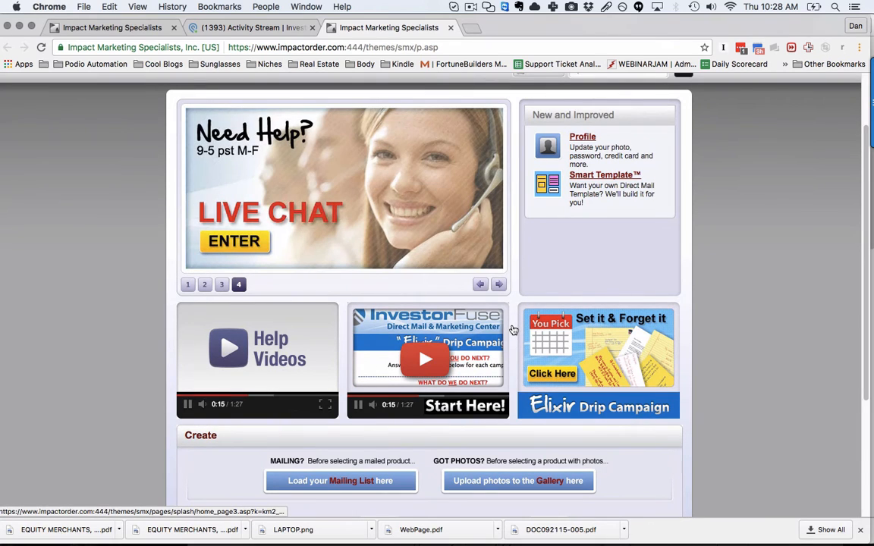
pyautogui.scroll(-3)
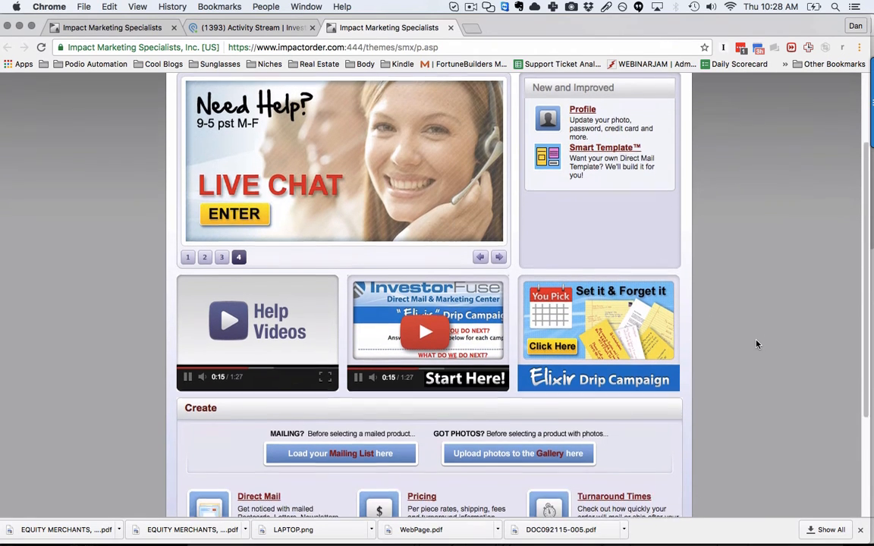
pyautogui.scroll(-3)
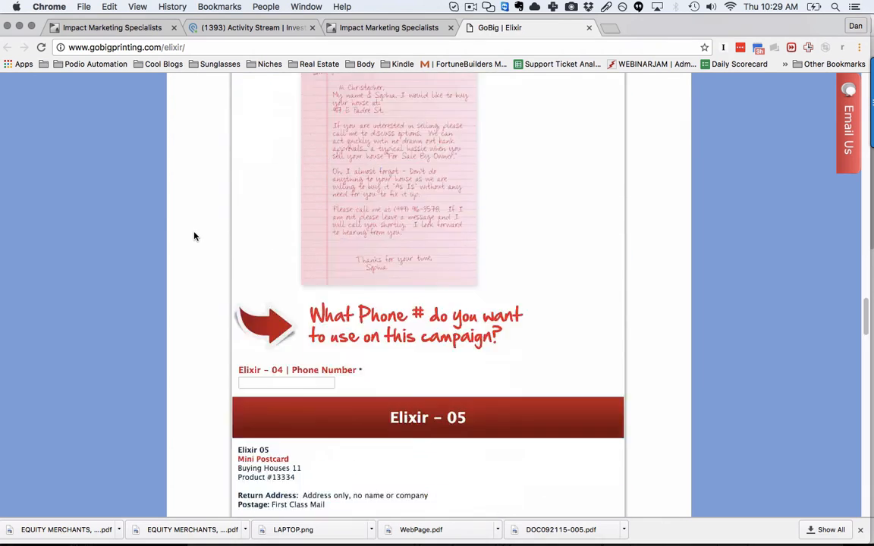
pyautogui.scroll(-3)
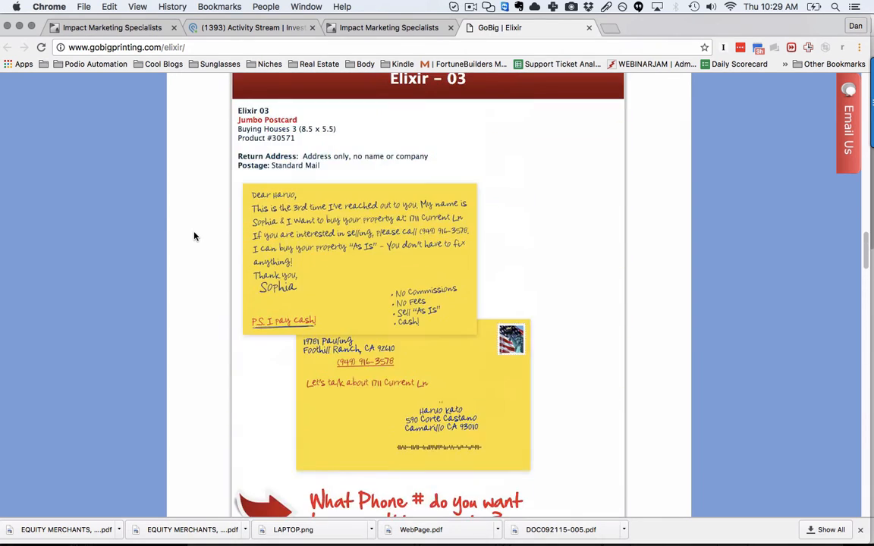
pyautogui.scroll(-3)
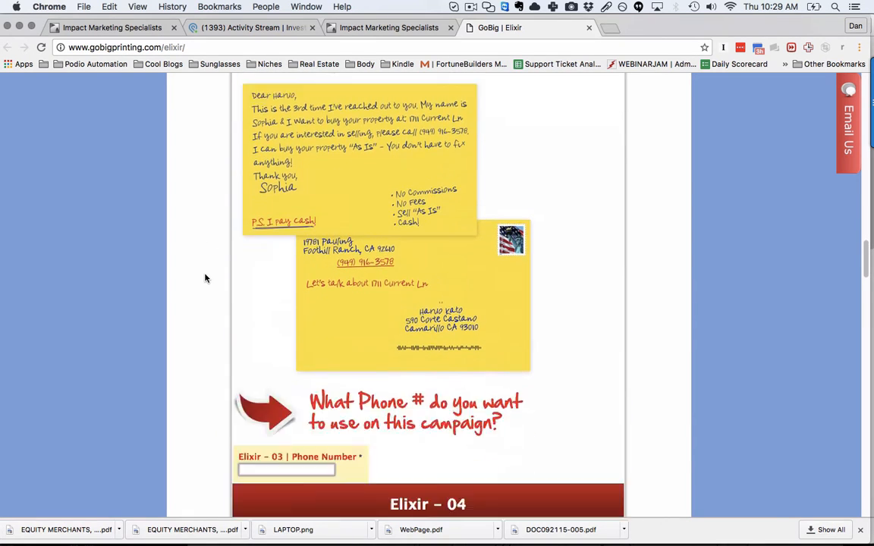
pyautogui.scroll(-3)
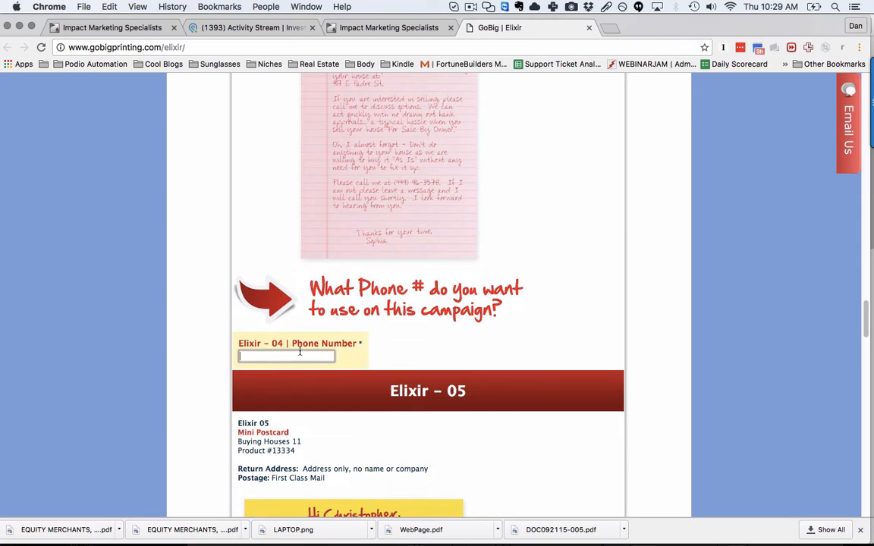
pyautogui.scroll(-3)
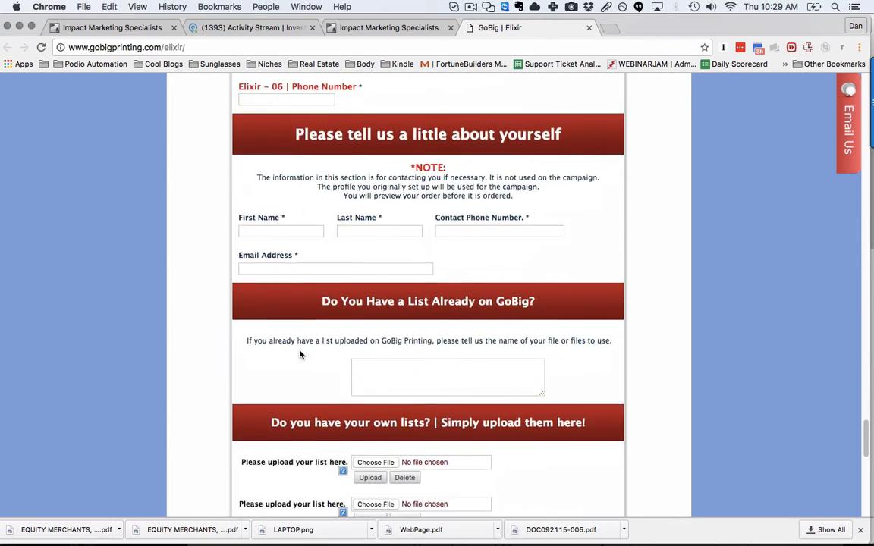
pyautogui.scroll(-3)
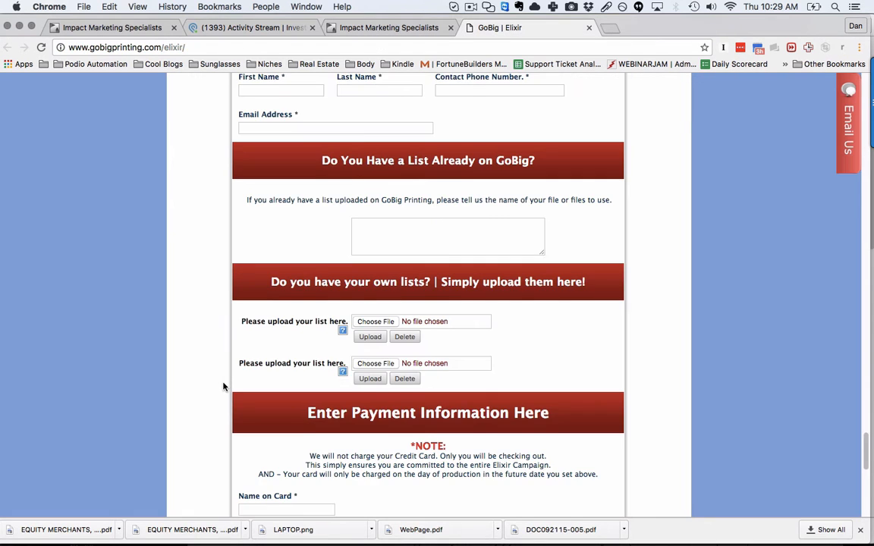
pyautogui.scroll(-3)
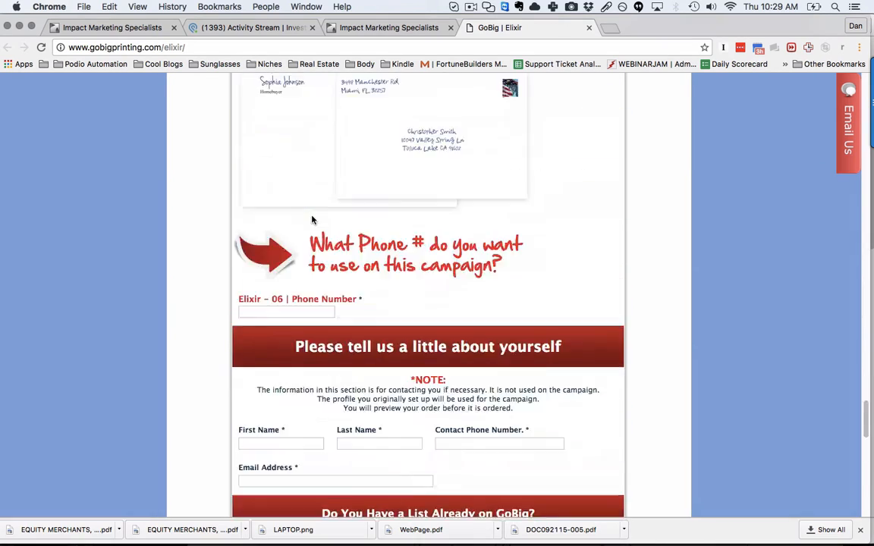
pyautogui.scroll(-3)
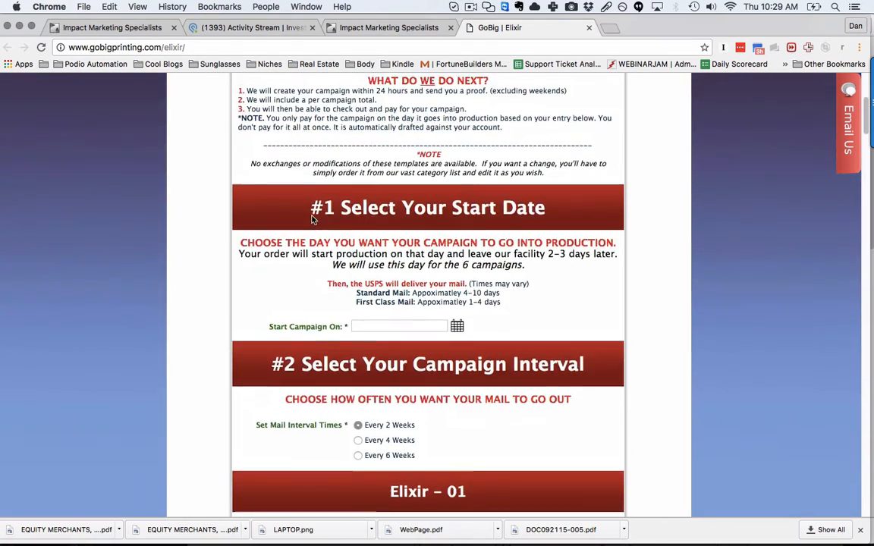
pyautogui.scroll(-3)
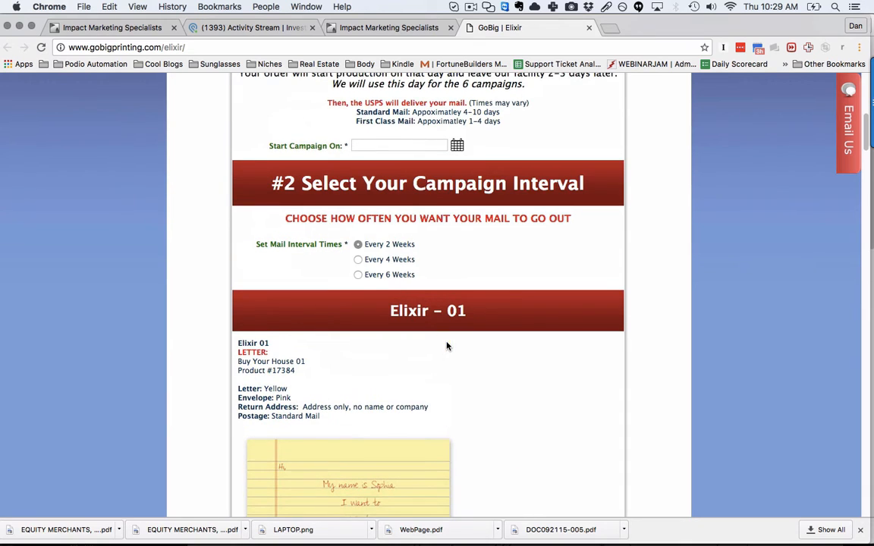
pyautogui.moveTo(359, 260)
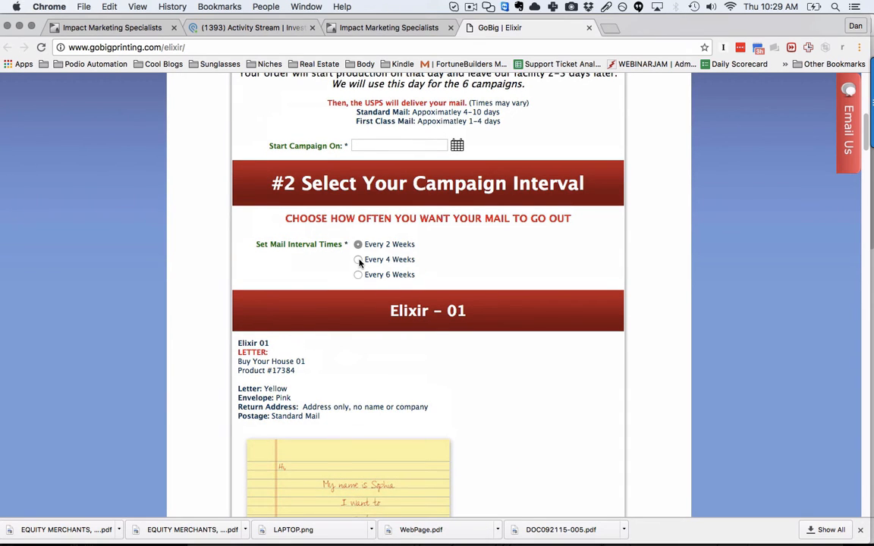
pyautogui.scroll(-3)
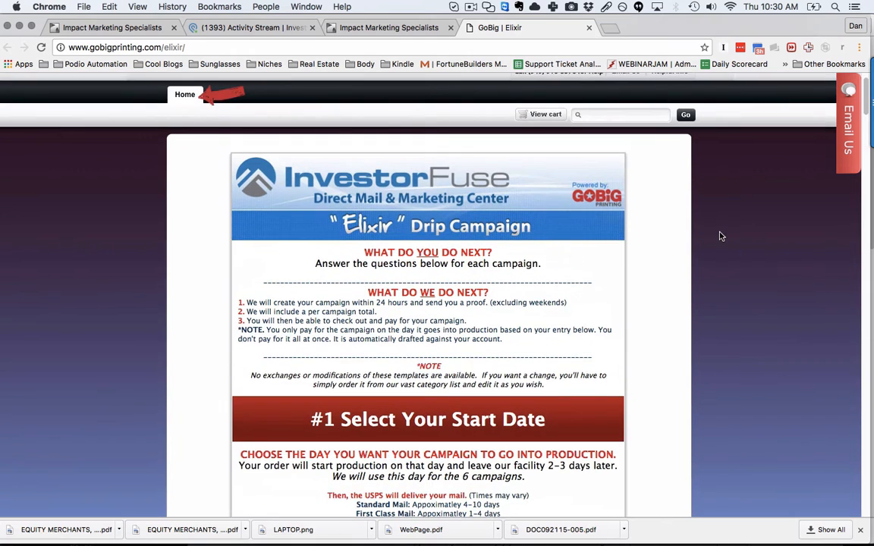
pyautogui.scroll(-3)
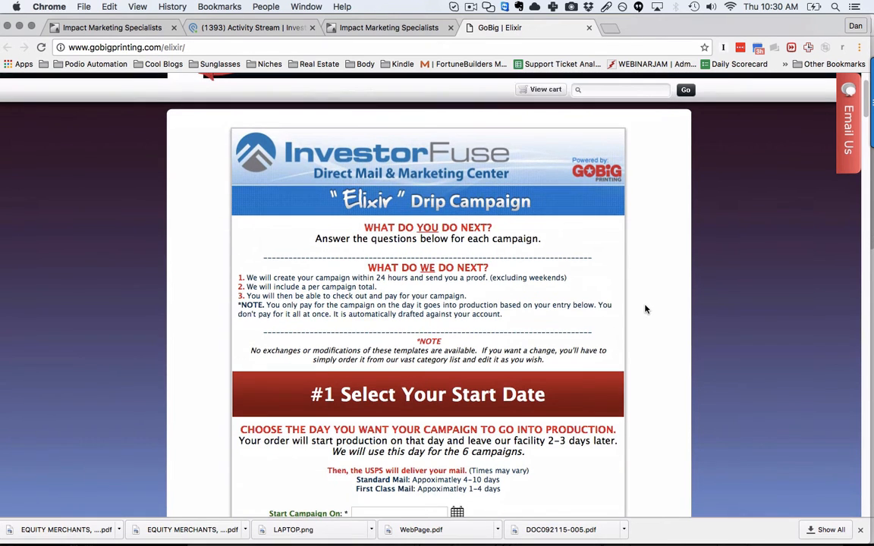
pyautogui.scroll(-3)
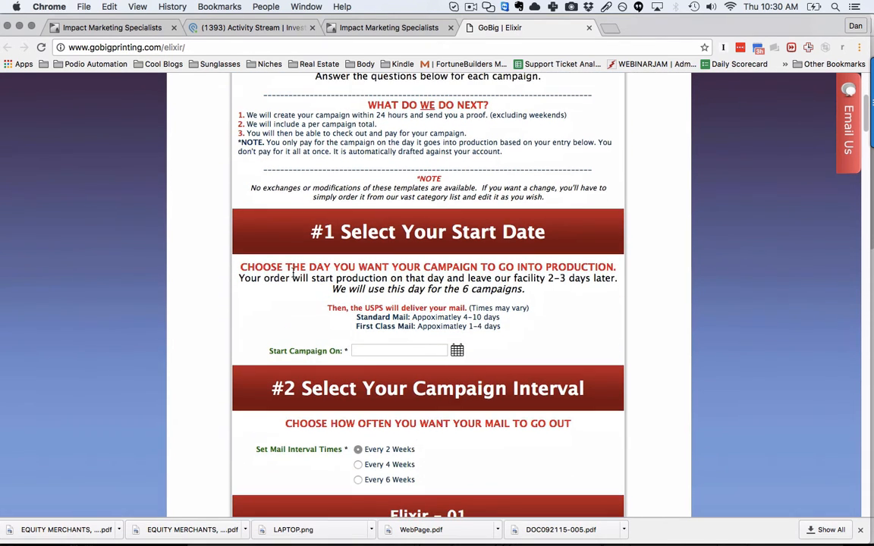
pyautogui.scroll(-3)
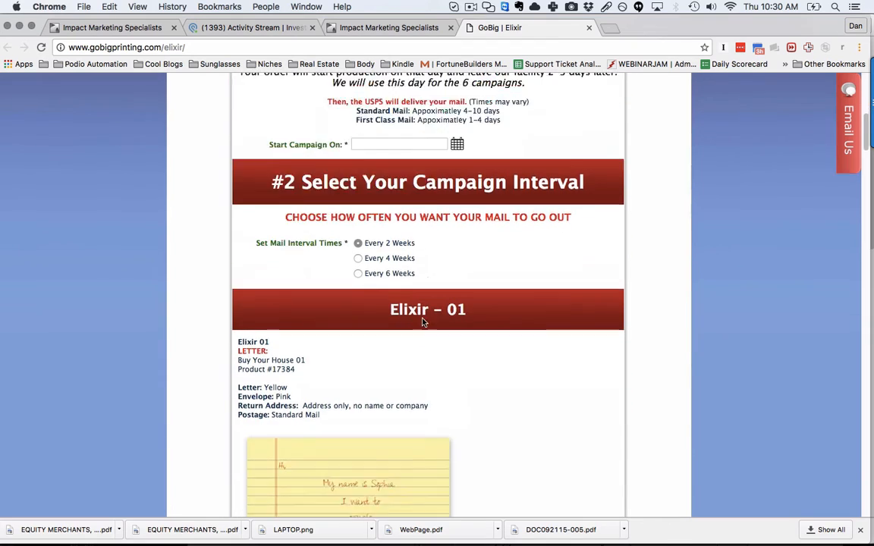
pyautogui.scroll(-3)
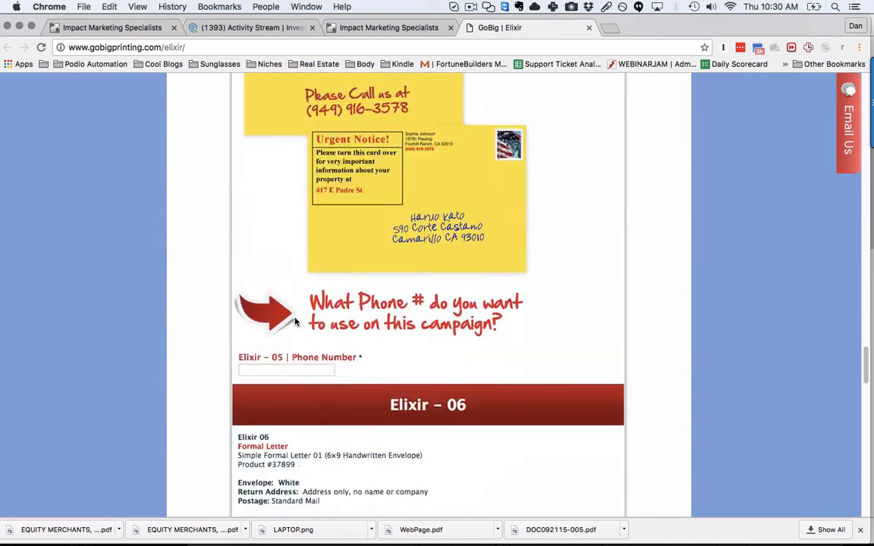
pyautogui.scroll(-3)
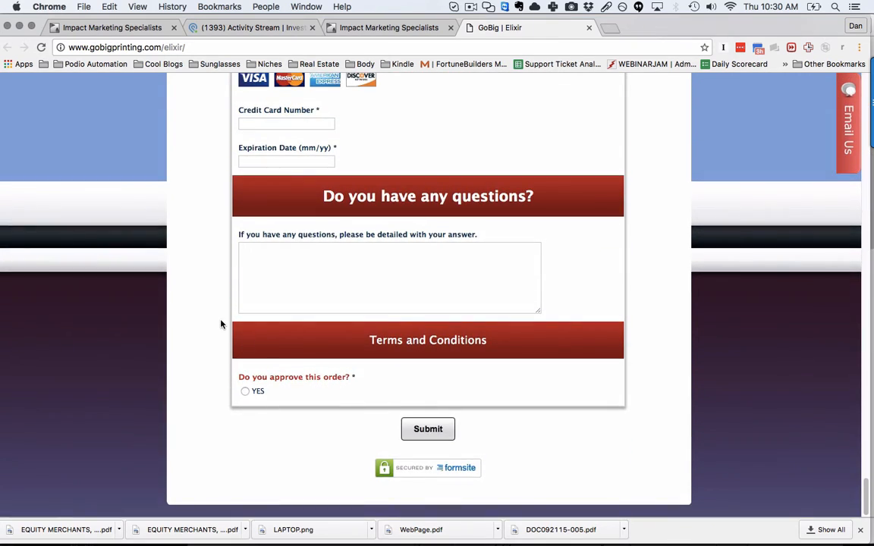
pyautogui.scroll(3)
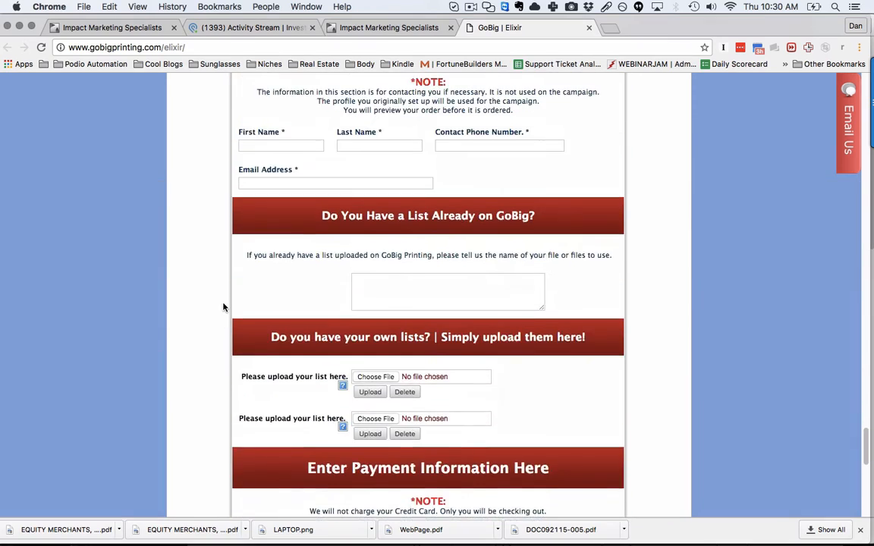
pyautogui.scroll(3)
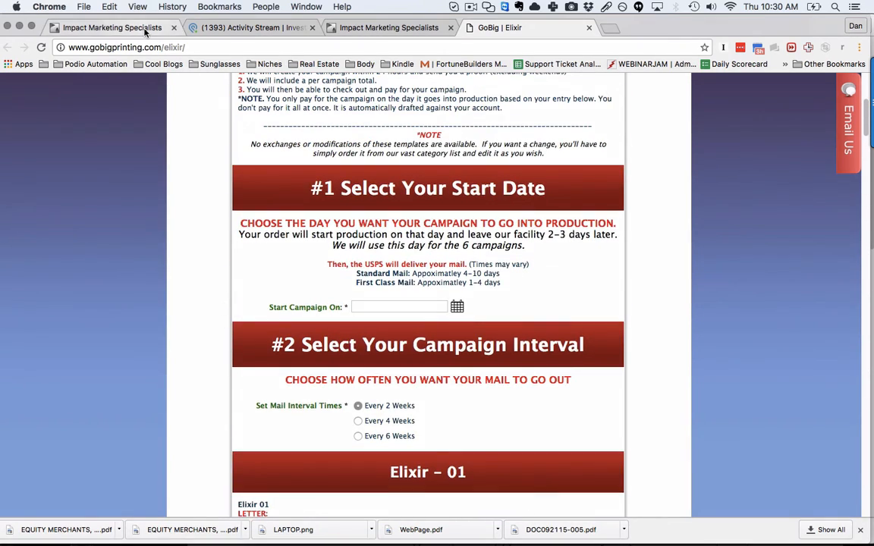
pyautogui.scroll(3)
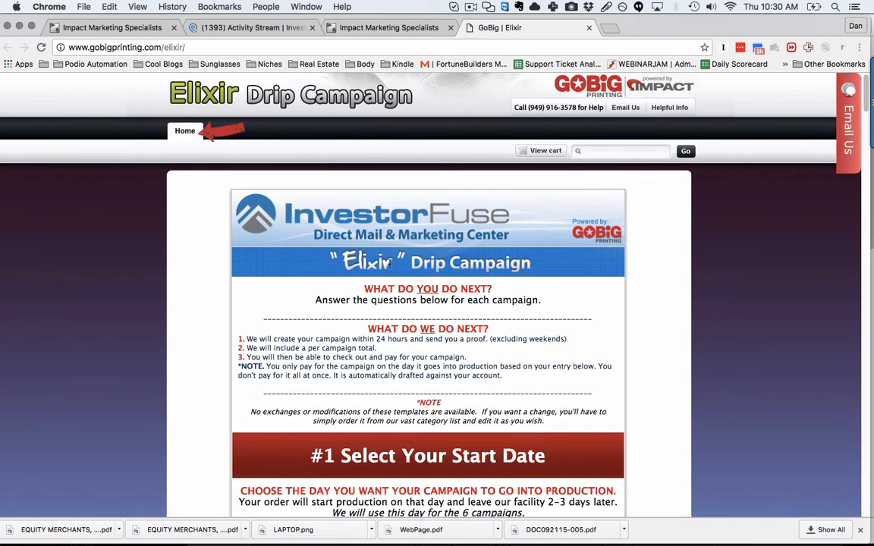
pyautogui.moveTo(201, 249)
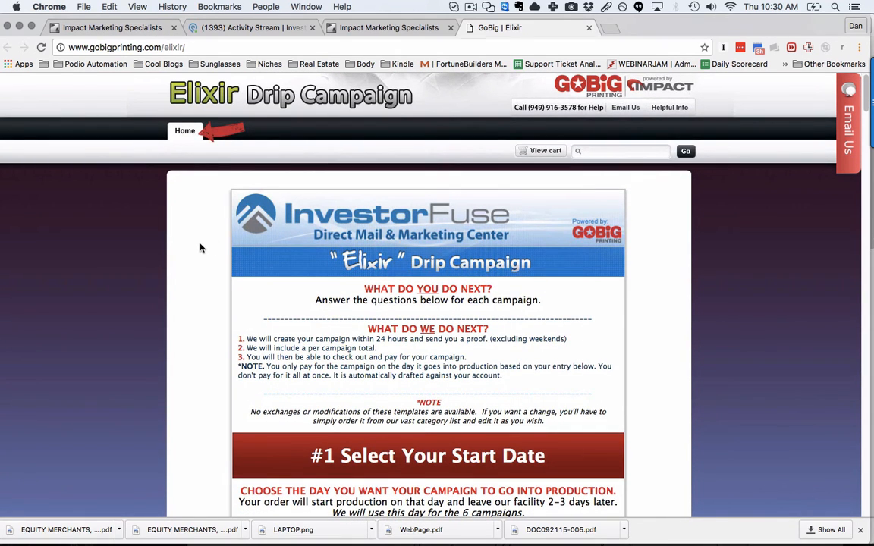
pyautogui.scroll(-3)
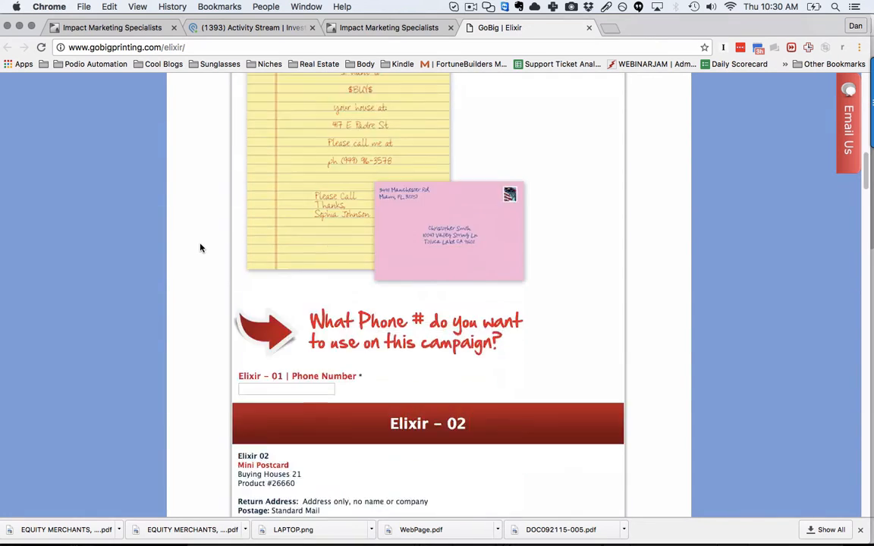
pyautogui.scroll(-3)
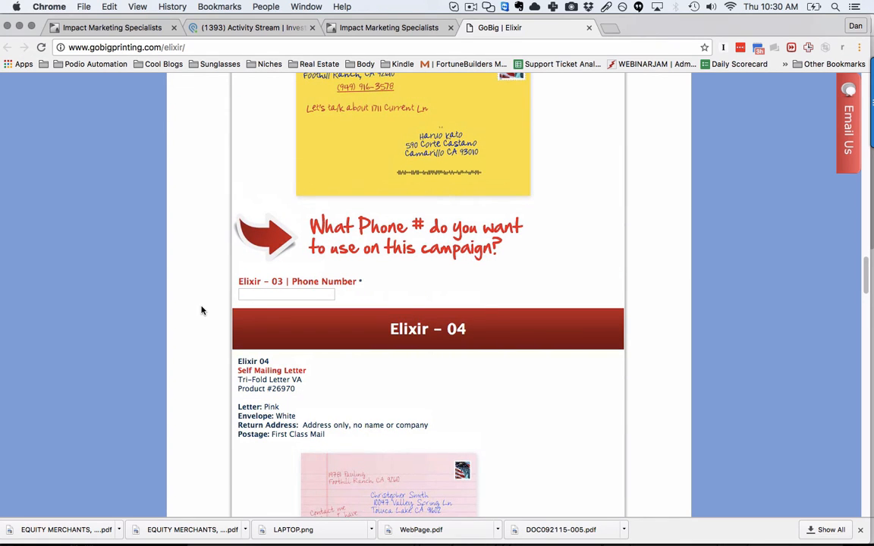
pyautogui.scroll(-3)
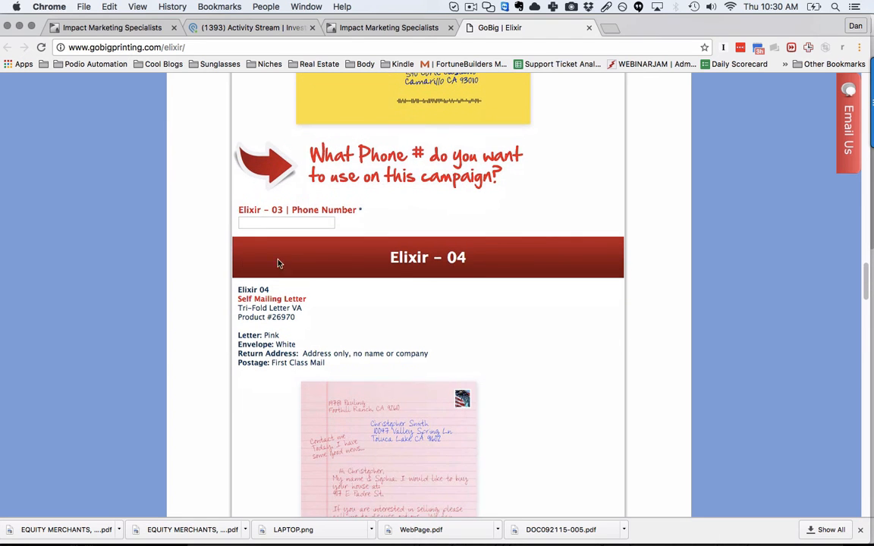
pyautogui.scroll(-3)
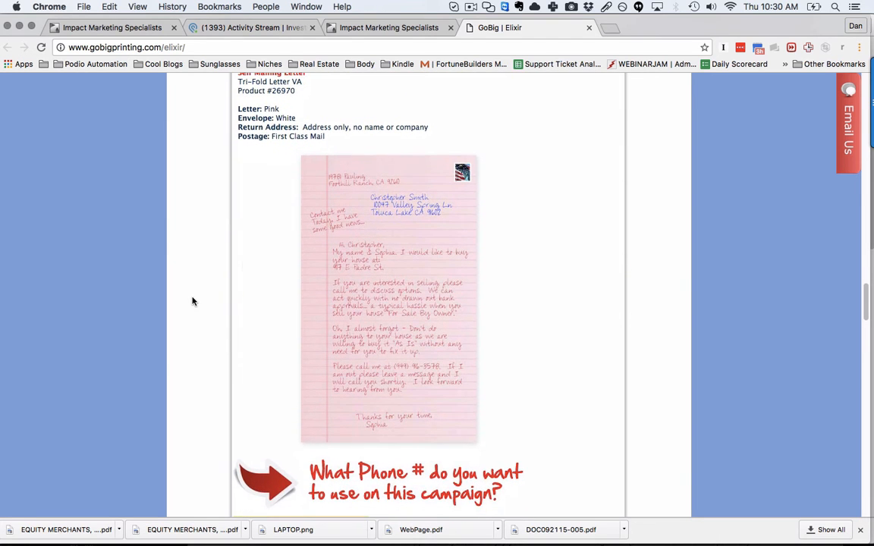
pyautogui.scroll(-3)
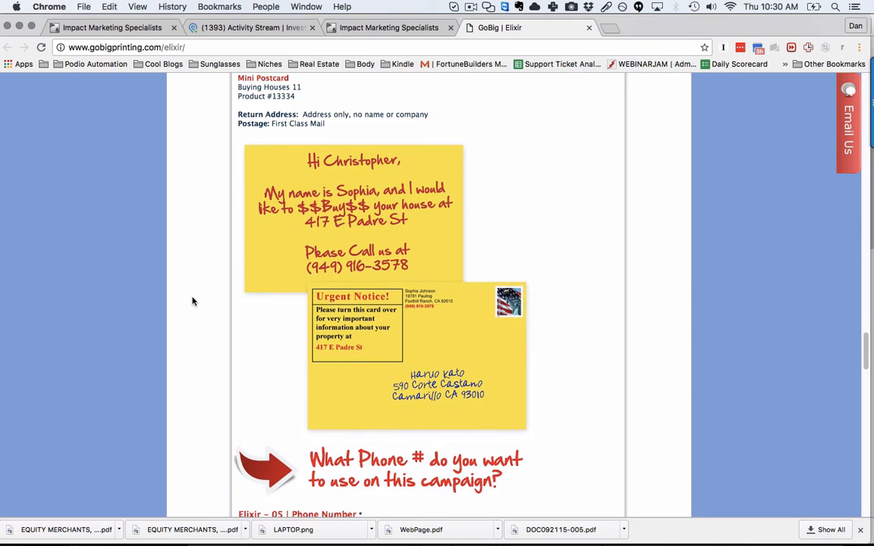
pyautogui.scroll(-3)
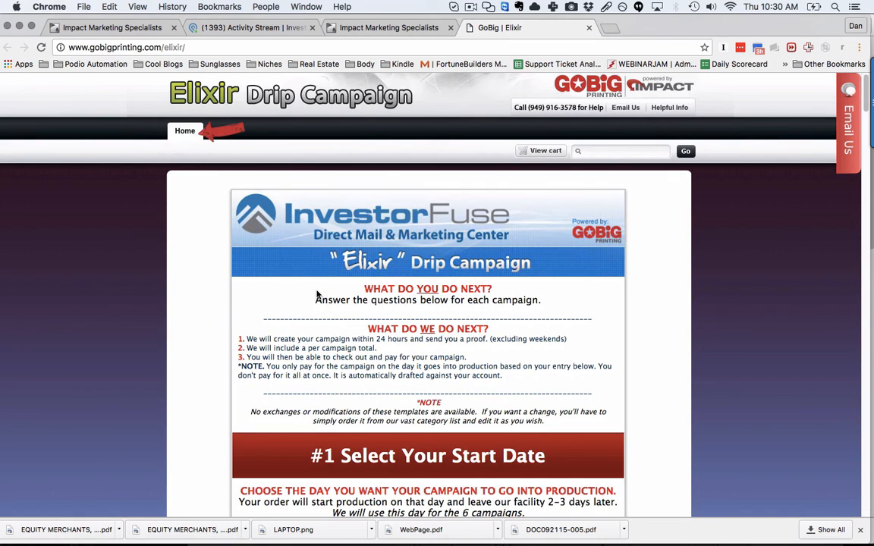
pyautogui.scroll(-3)
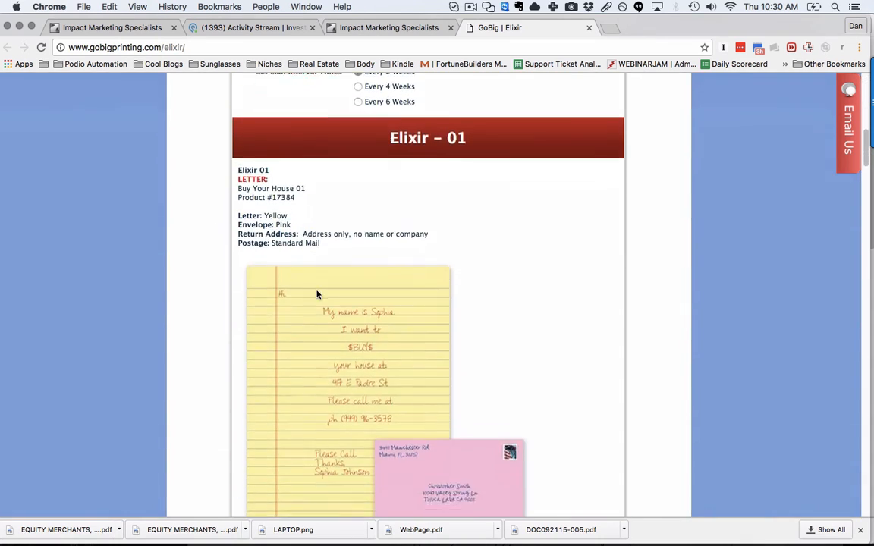
pyautogui.scroll(-3)
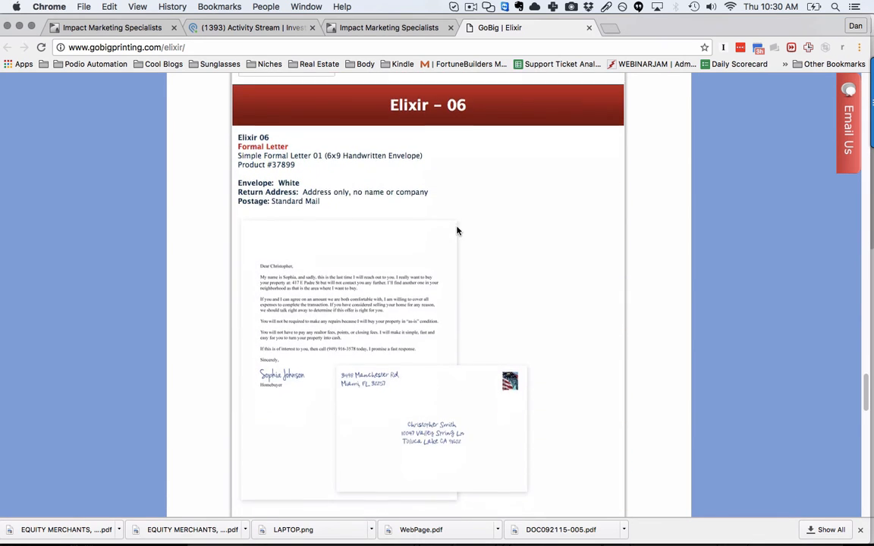
pyautogui.scroll(-3)
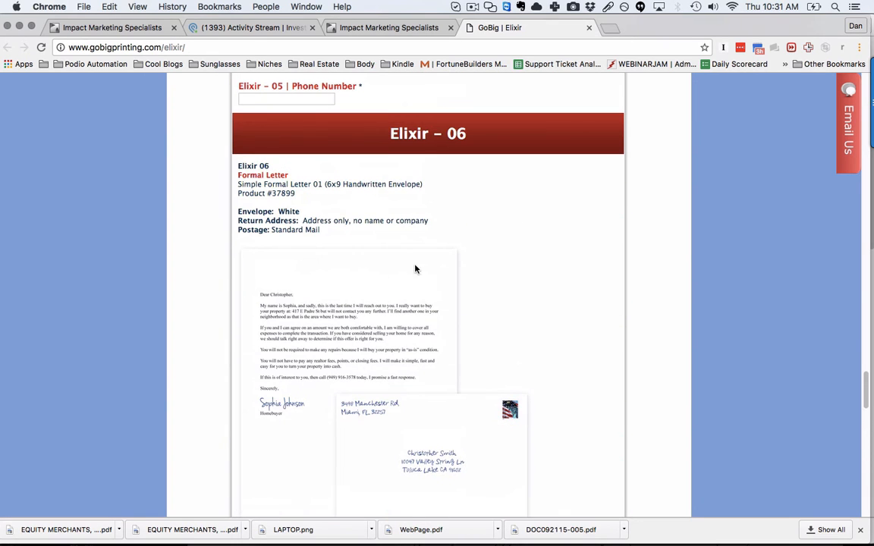
pyautogui.scroll(-3)
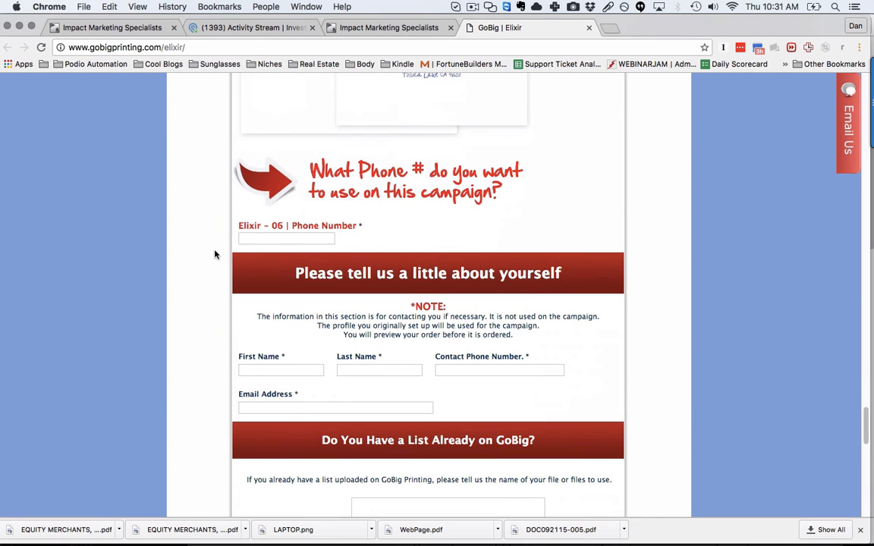
pyautogui.scroll(3)
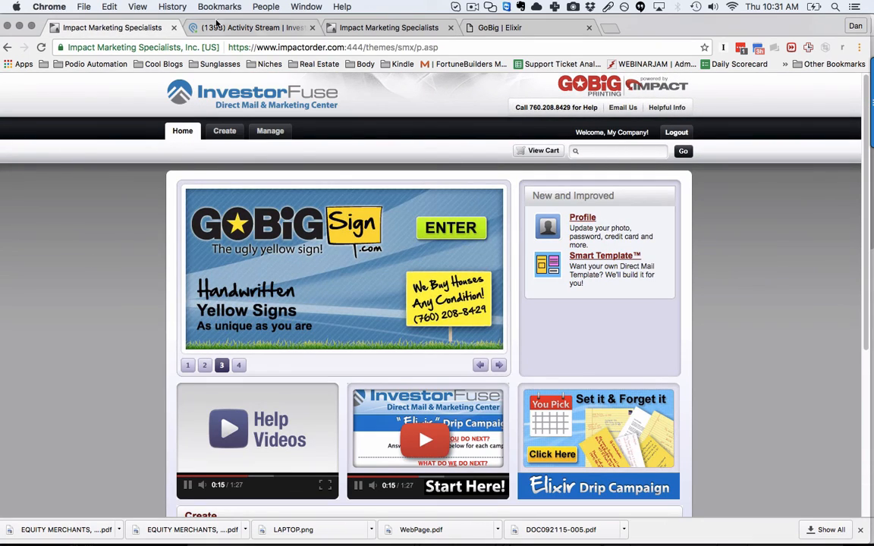
# Switch back to the Podio Activity Stream tab for InvestorFuse Team Demo 2 - Mail.
pyautogui.click(250, 27)
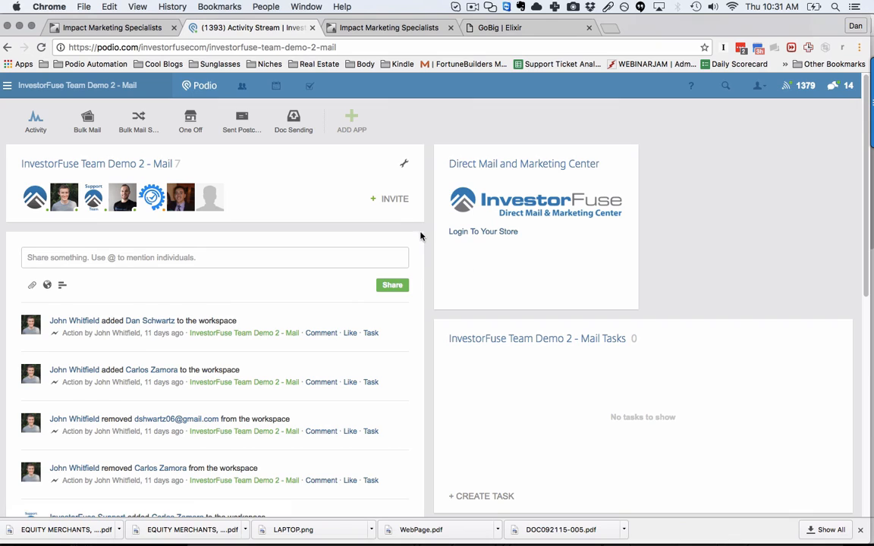
pyautogui.moveTo(428, 203)
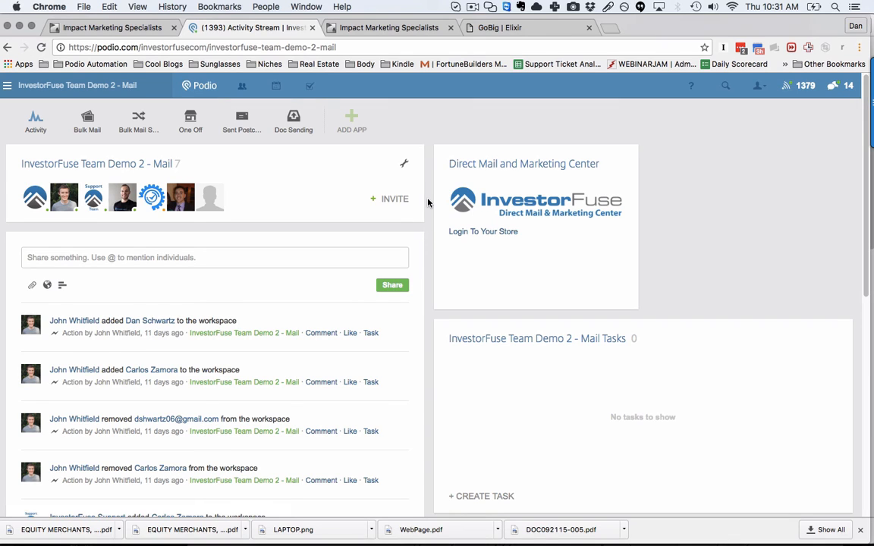
pyautogui.moveTo(428, 174)
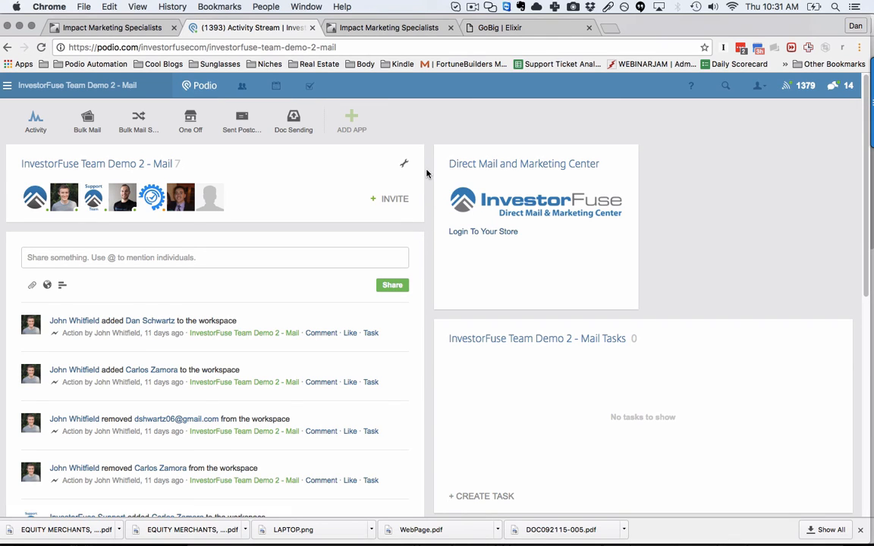